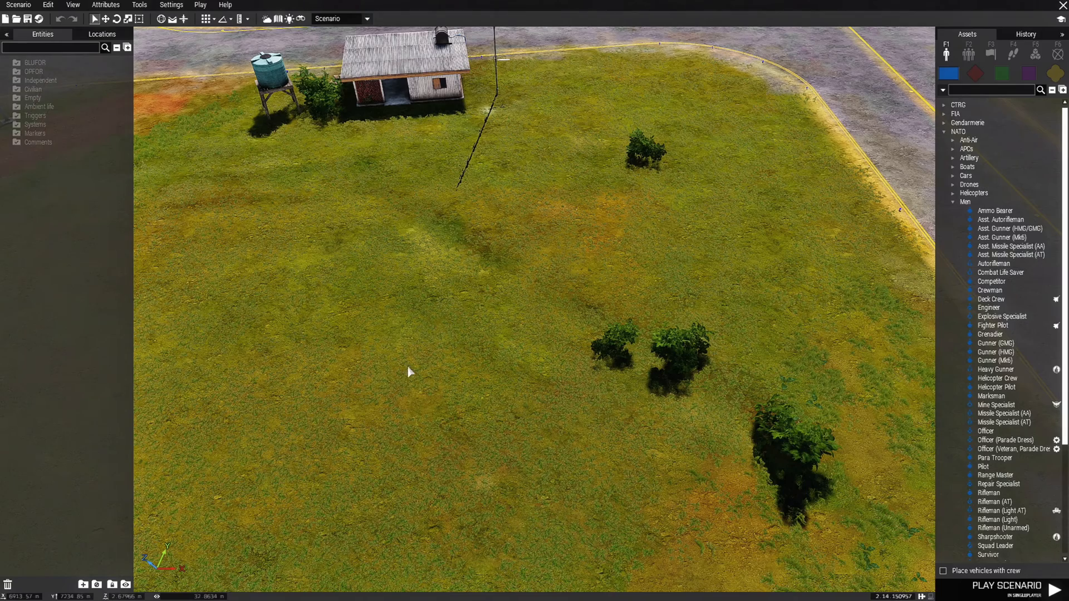
- Place a NATO Helicopter Pilot unit in the grassy field near the house
{"action": "left_click", "coordinate": [995, 388]}
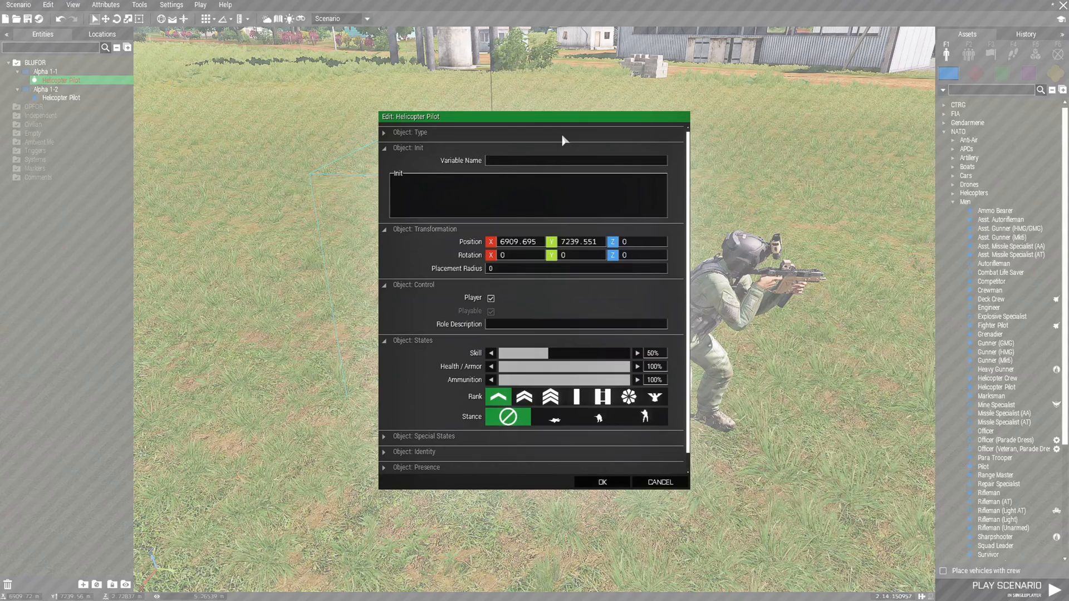
- Name the first pilot Player1 and mark it as the player
{"action": "type", "text": "Player1"}
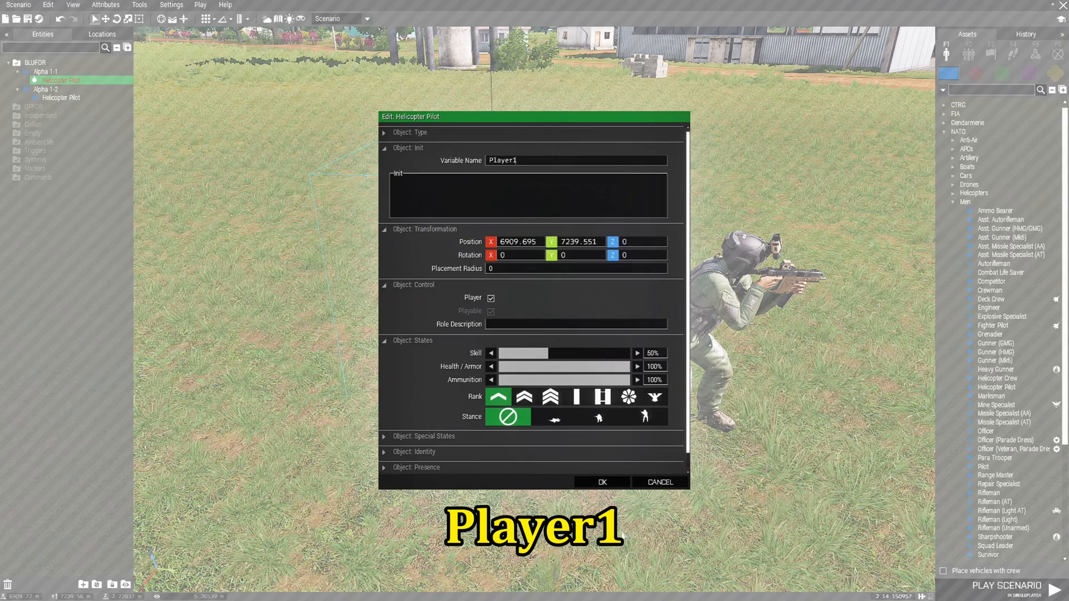
{"action": "left_click", "coordinate": [600, 482]}
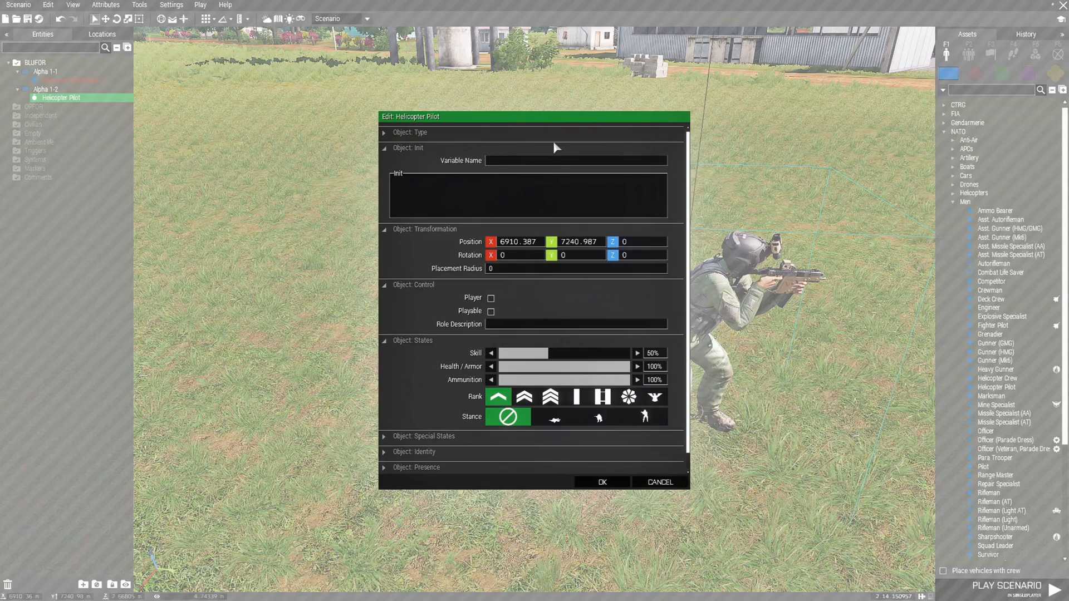
- Name the second pilot Player2 and mark it as playable
{"action": "type", "text": "P1"}
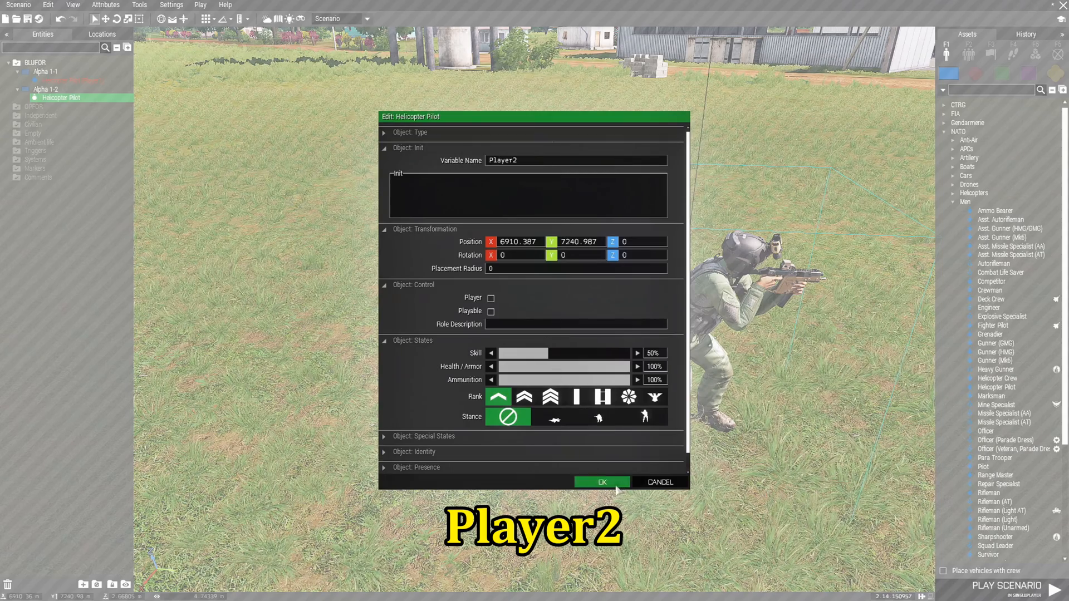
{"action": "left_click", "coordinate": [490, 311]}
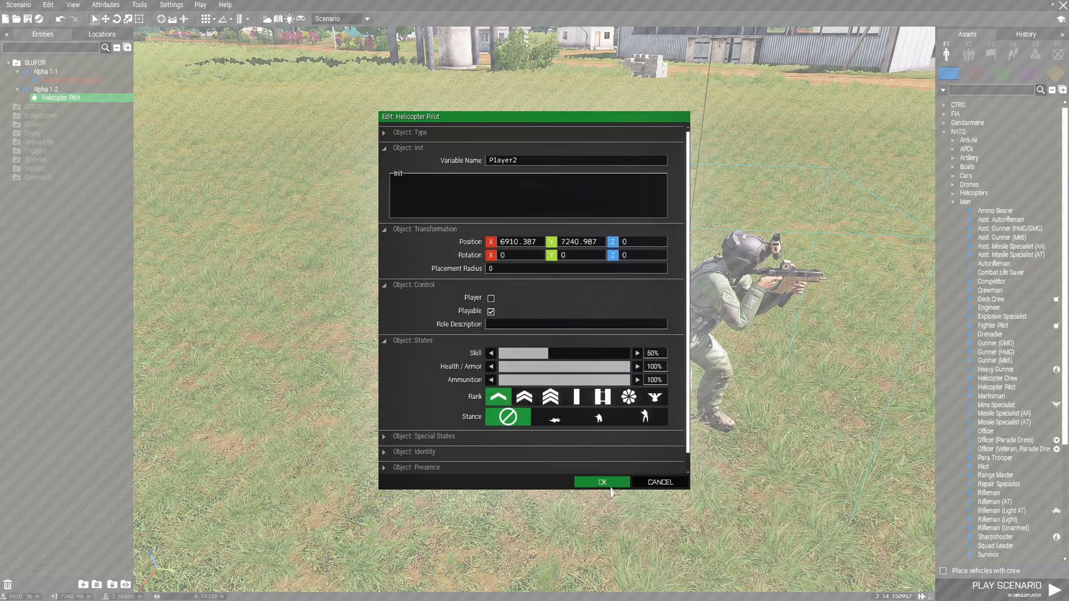
{"action": "left_click", "coordinate": [600, 482]}
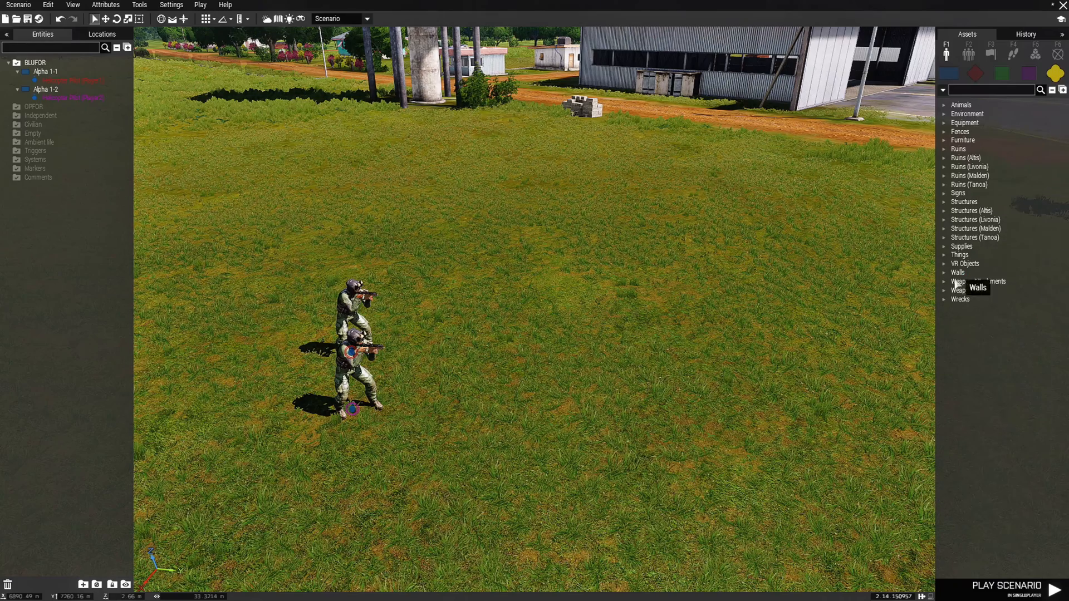
- Expand Props > Wrecks > Helicopters to reach the Blackfoot Wreck
{"action": "left_click", "coordinate": [945, 299]}
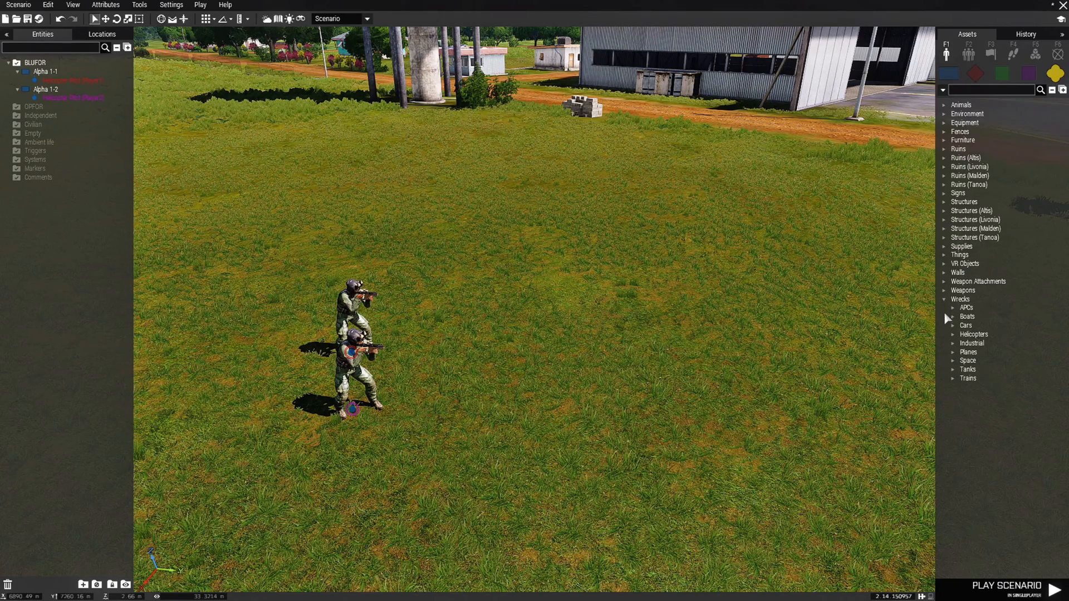
{"action": "left_click", "coordinate": [953, 334]}
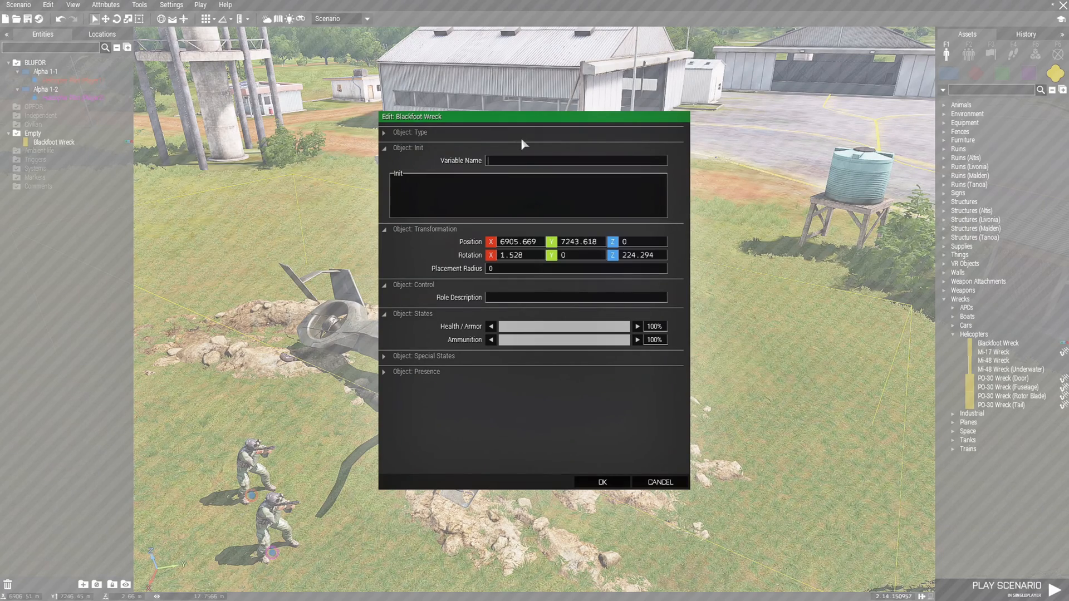
- Set the wreck's variable name to myHeliwreck and confirm
{"action": "type", "text": "myHeliwre"}
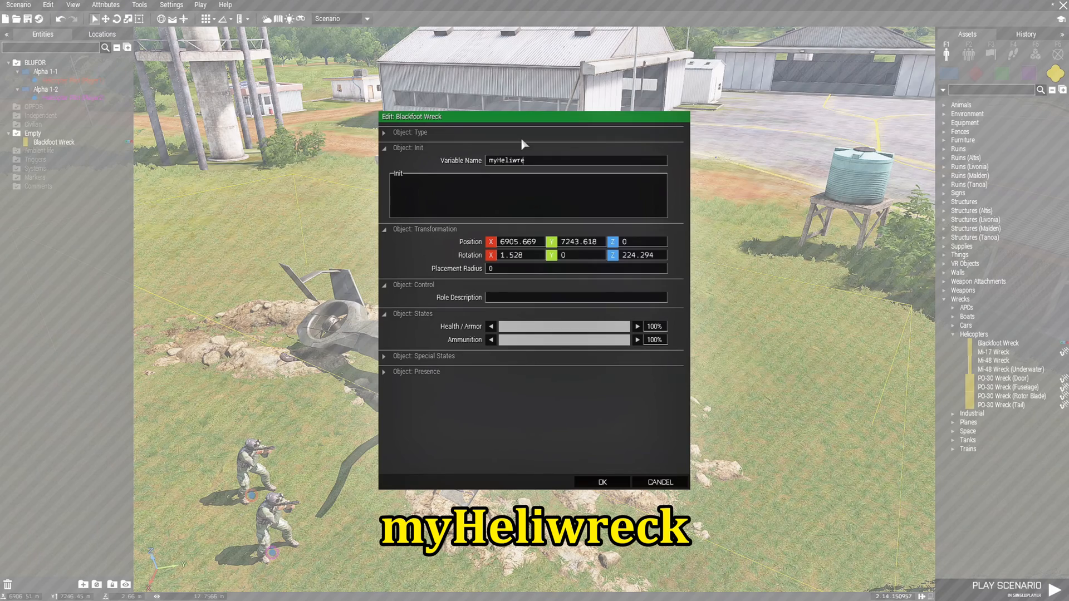
{"action": "left_click", "coordinate": [600, 482]}
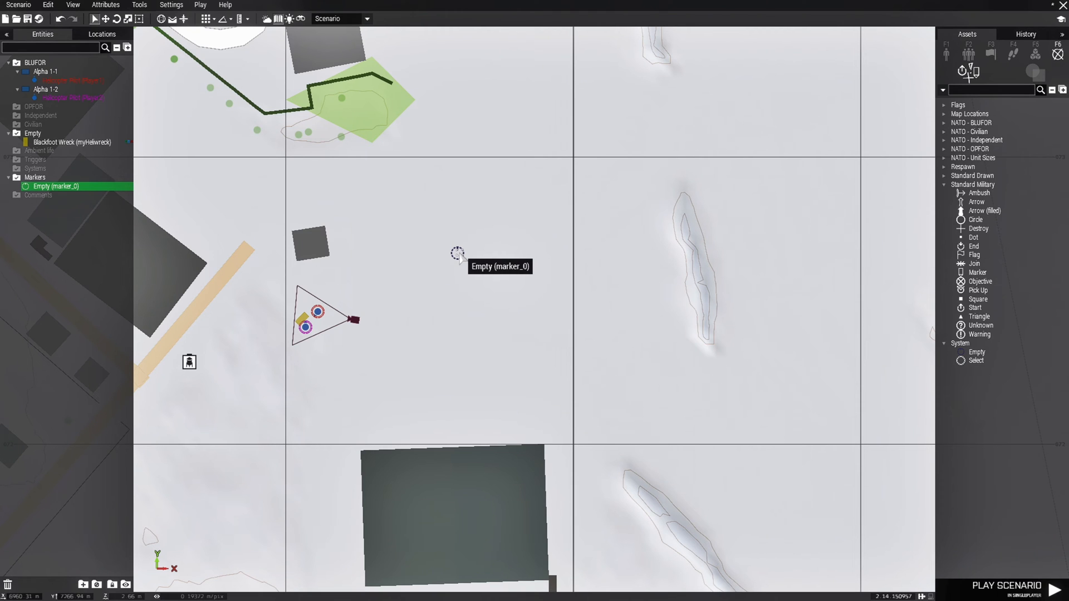
- Open the attributes of the newly placed empty marker marker_0
{"action": "double_click", "coordinate": [457, 253]}
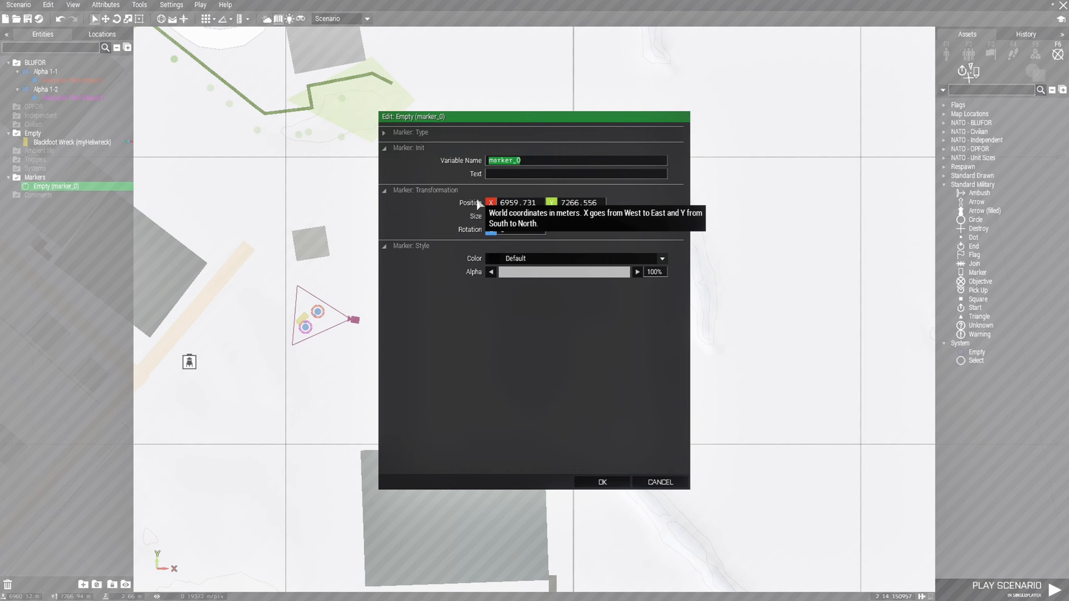
- Rename the marker m1, then rename its first pasted copy m2
{"action": "type", "text": "m1"}
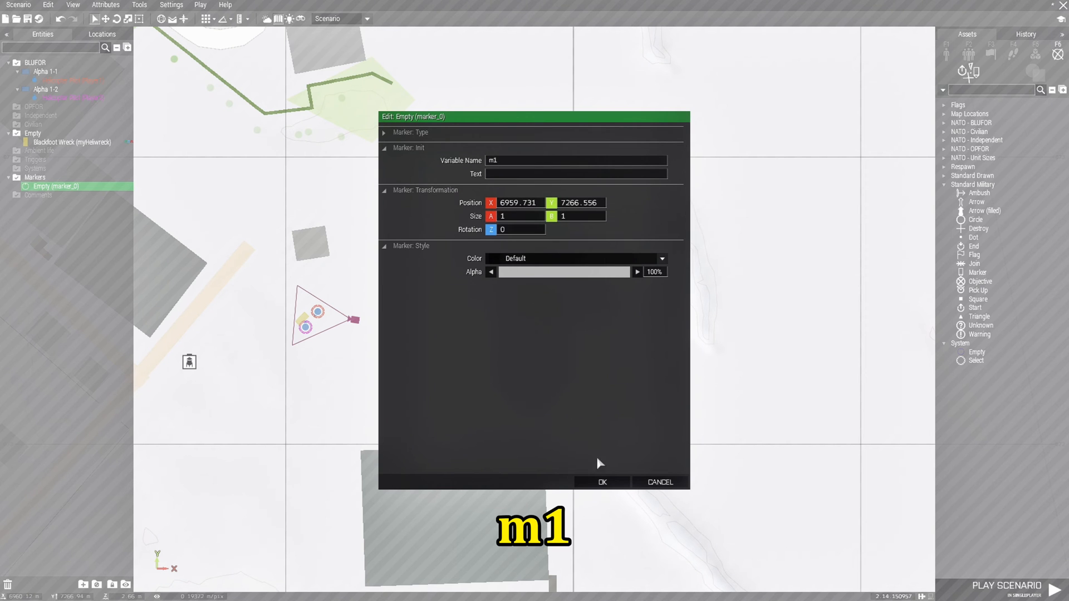
{"action": "left_click", "coordinate": [600, 482]}
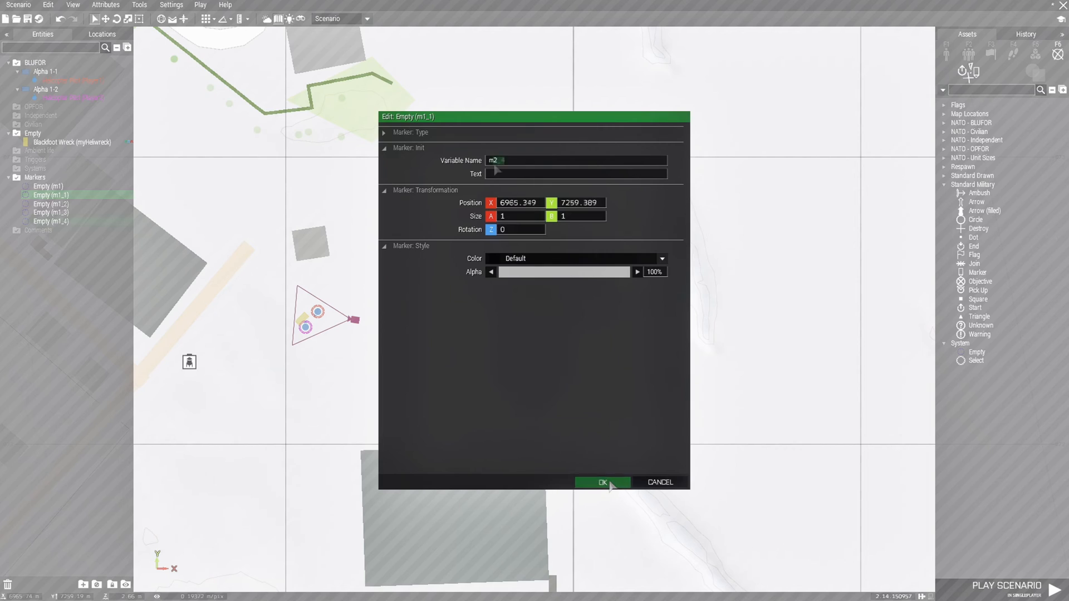
{"action": "left_click", "coordinate": [602, 482]}
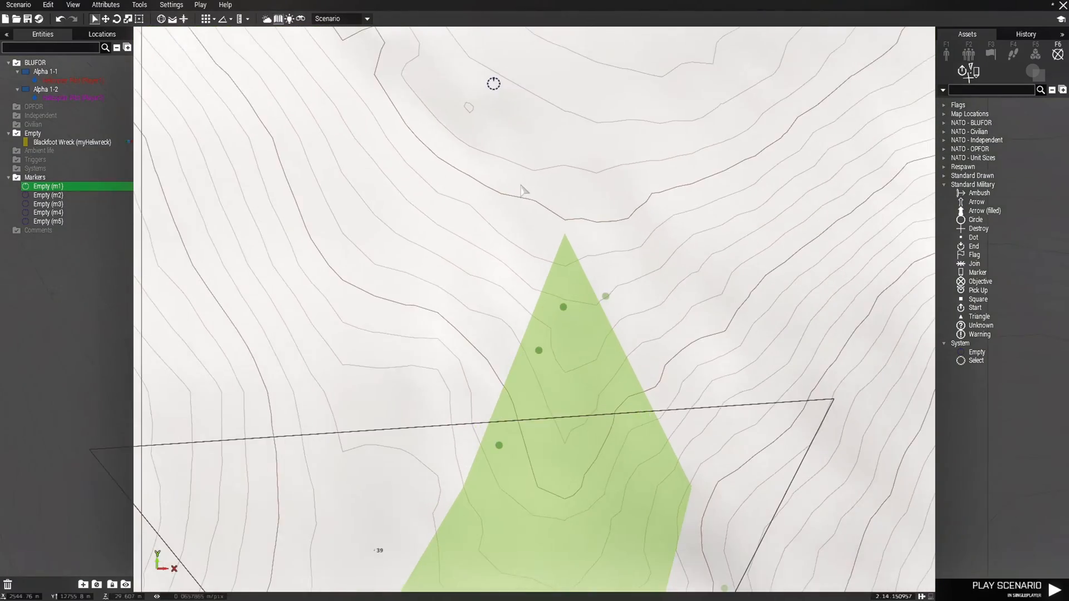
- Zoom out the map to view the surrounding villages, roads and hills
{"action": "scroll", "scroll_direction": "down", "scroll_amount": 3}
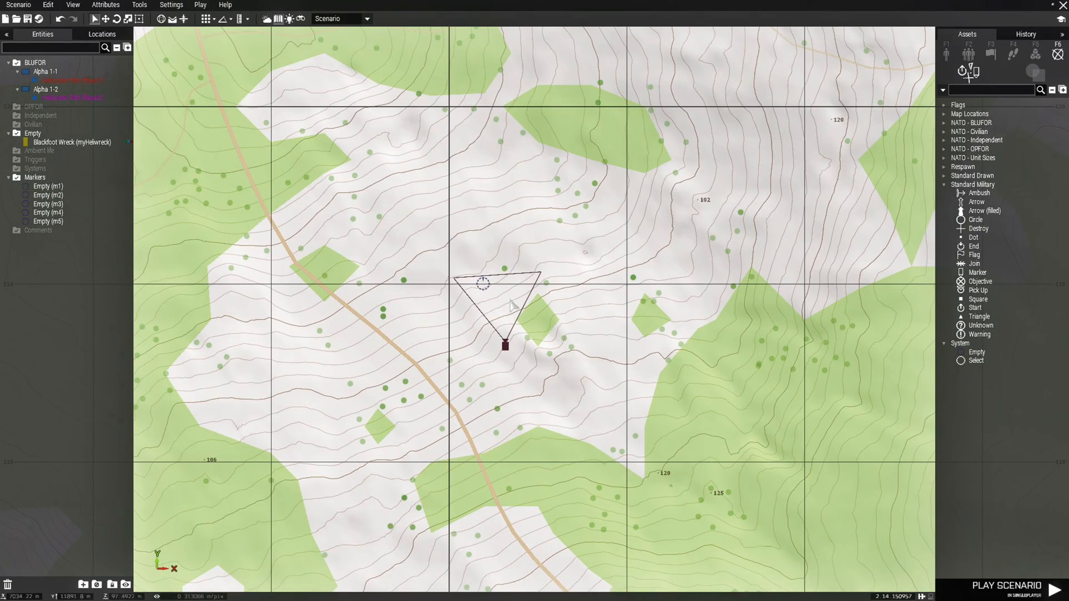
{"action": "scroll", "scroll_direction": "down", "scroll_amount": 3}
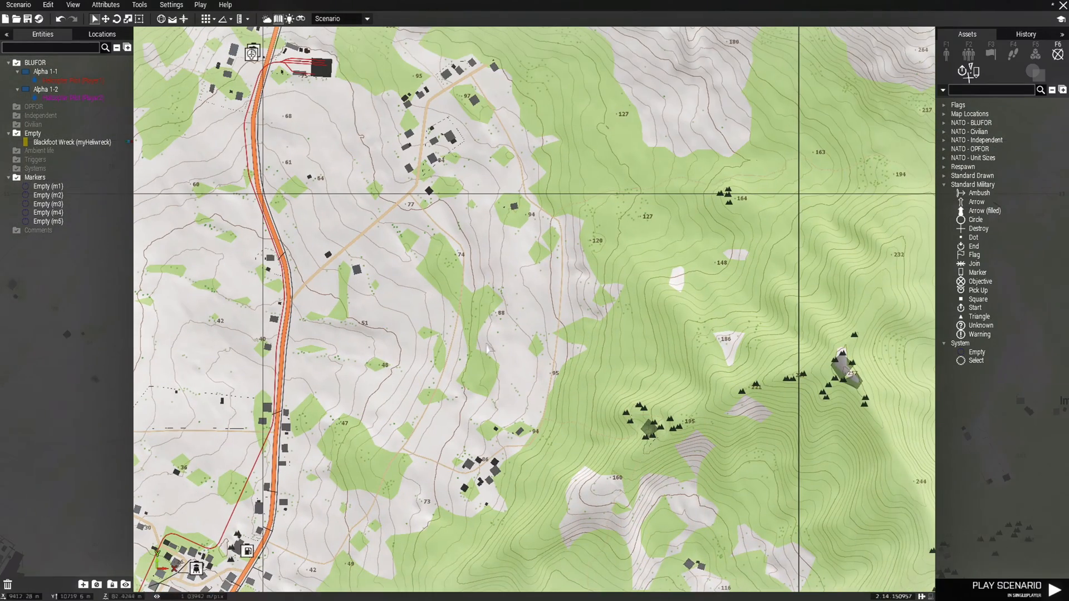
{"action": "left_click", "coordinate": [48, 202]}
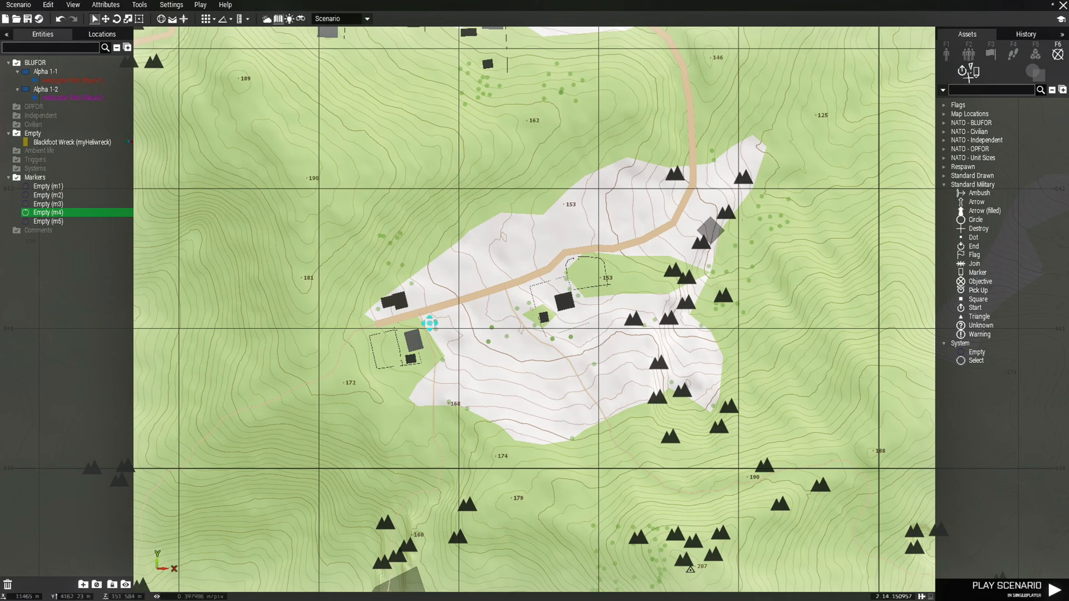
{"action": "scroll", "scroll_direction": "down", "scroll_amount": 3}
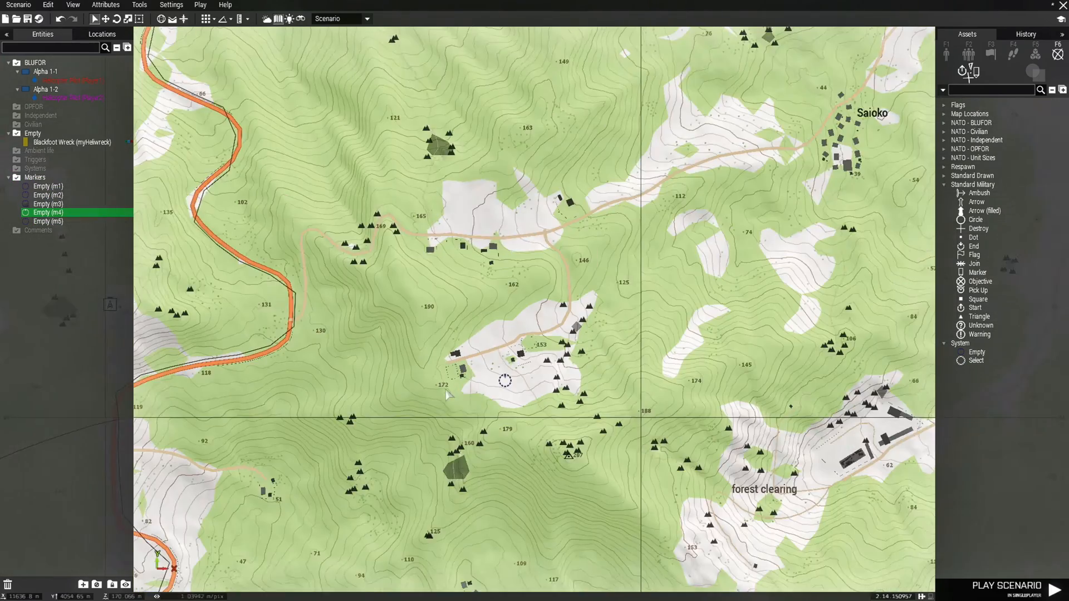
{"action": "scroll", "scroll_direction": "down", "scroll_amount": 3}
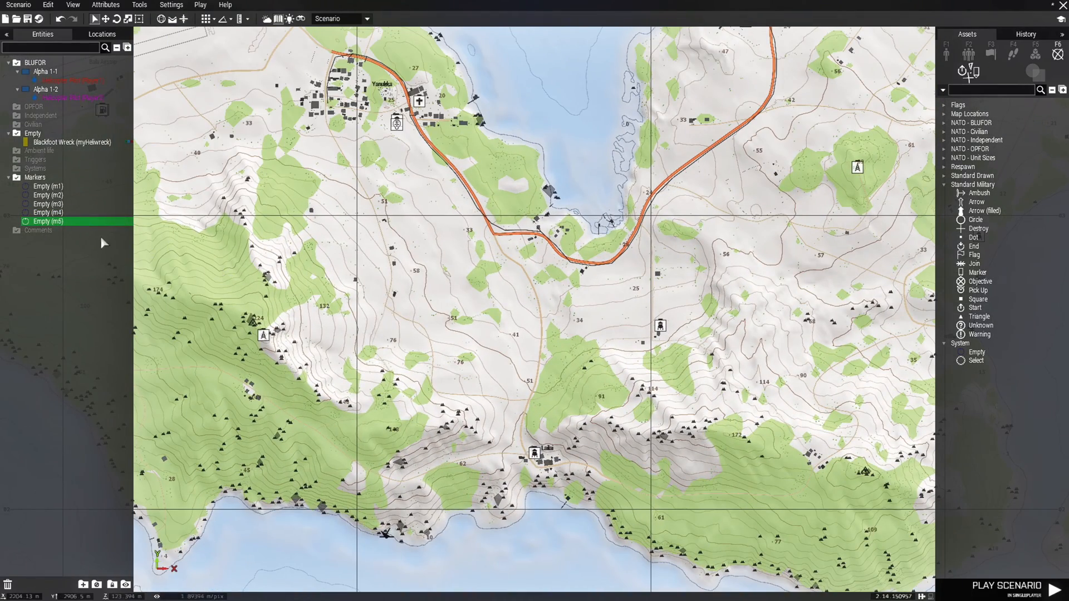
{"action": "left_click", "coordinate": [491, 378]}
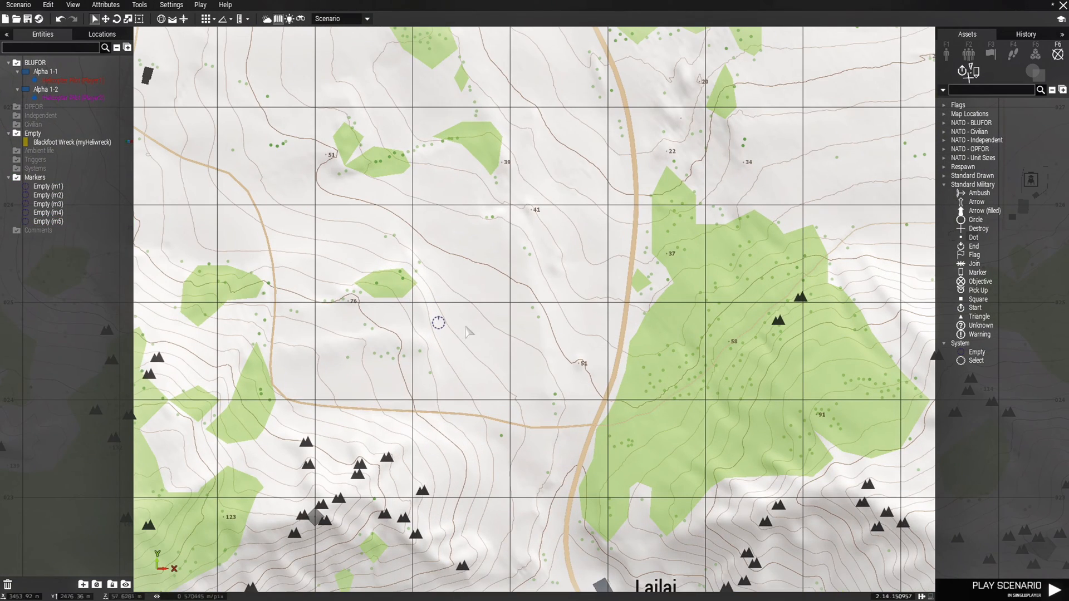
{"action": "scroll", "scroll_direction": "down", "scroll_amount": 3}
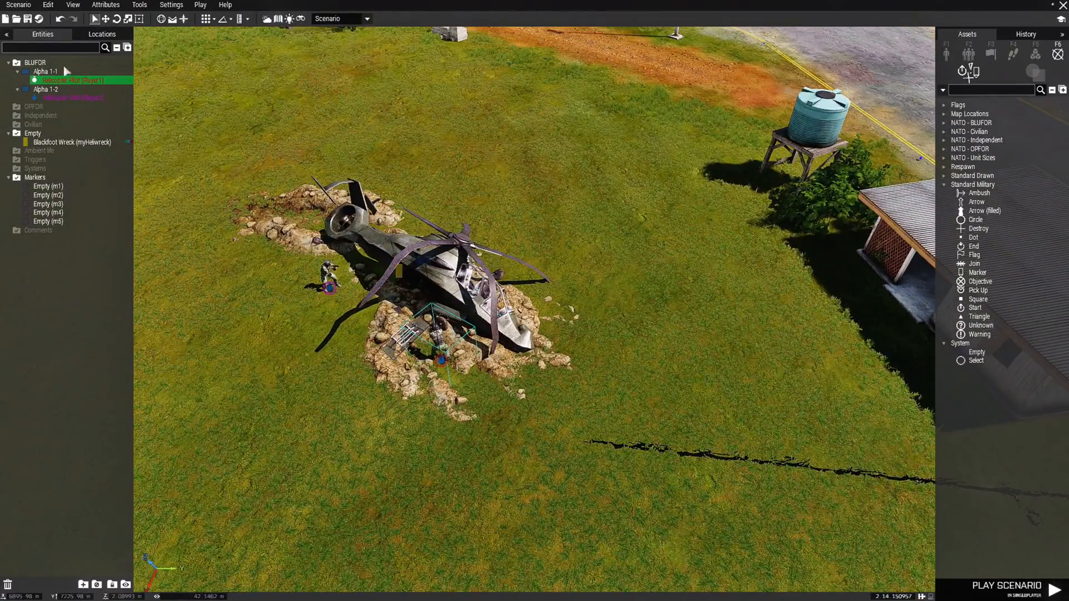
- Save the scenario as Move_player_to_crashsite on Tanoa
{"action": "left_click", "coordinate": [27, 19]}
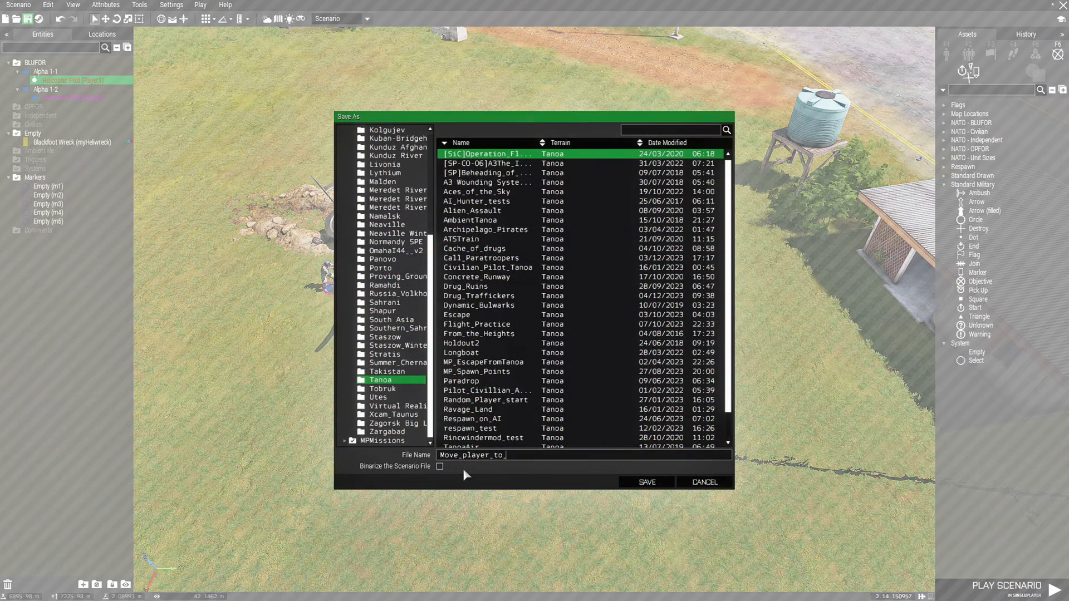
{"action": "type", "text": "crashsite"}
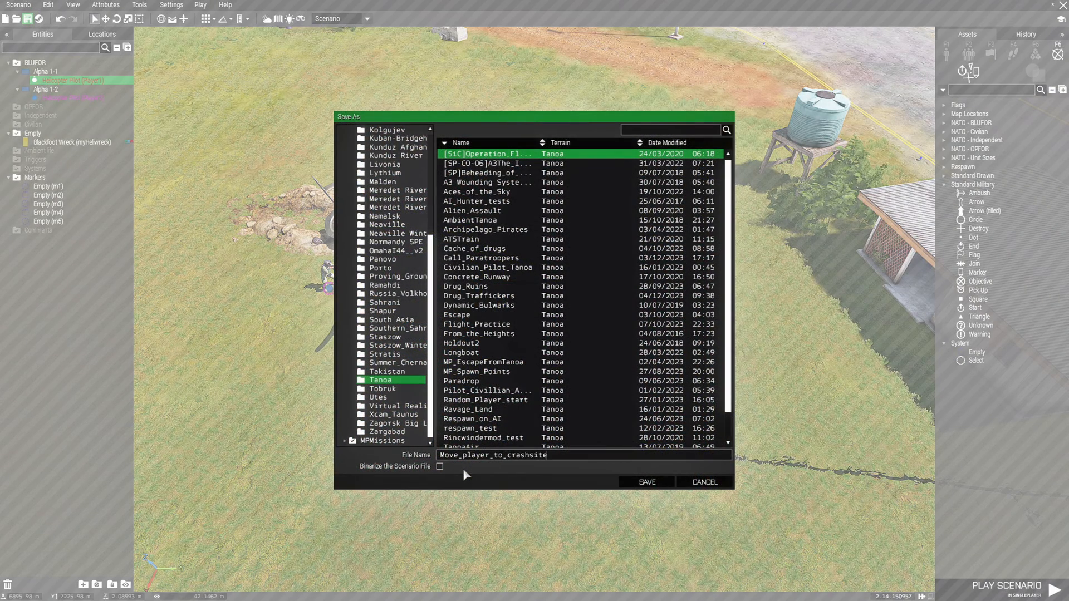
{"action": "left_click", "coordinate": [644, 482]}
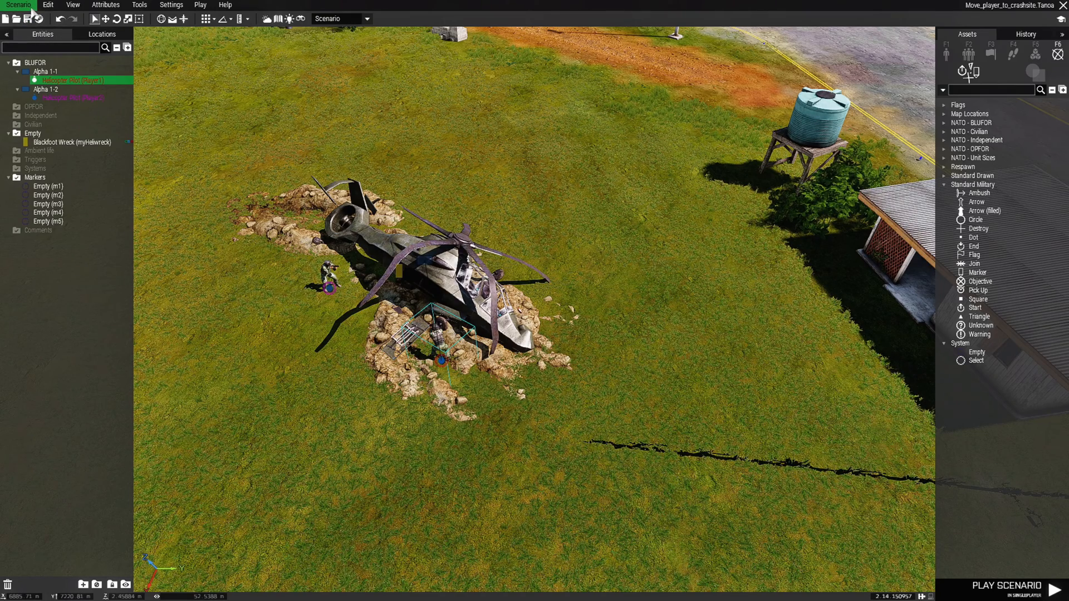
- Open the scenario's folder on disk via Scenario > Open Scenario Folder
{"action": "left_click", "coordinate": [19, 5]}
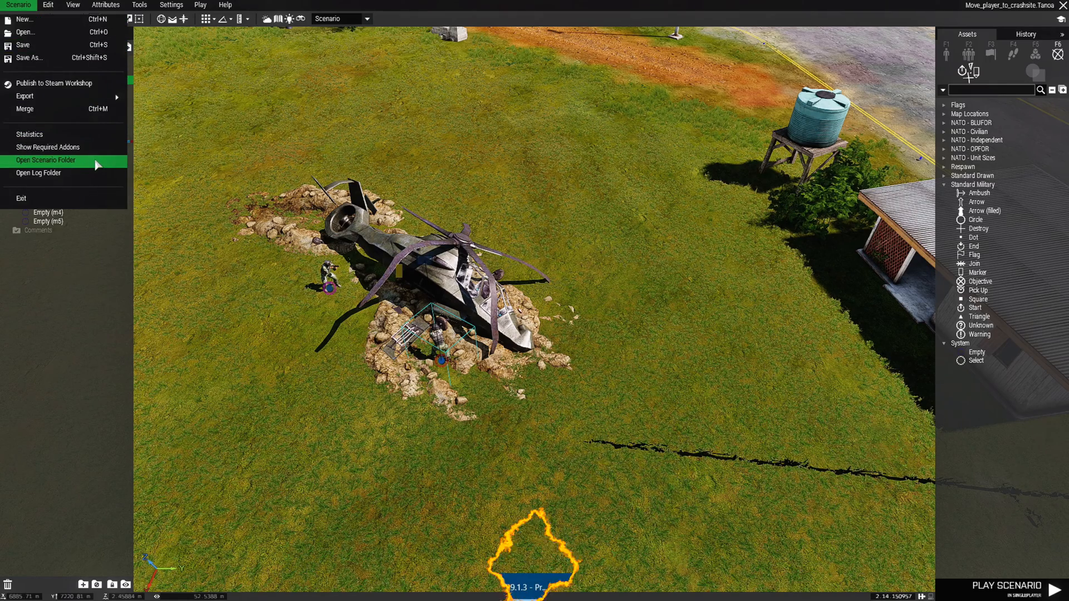
{"action": "left_click", "coordinate": [45, 159]}
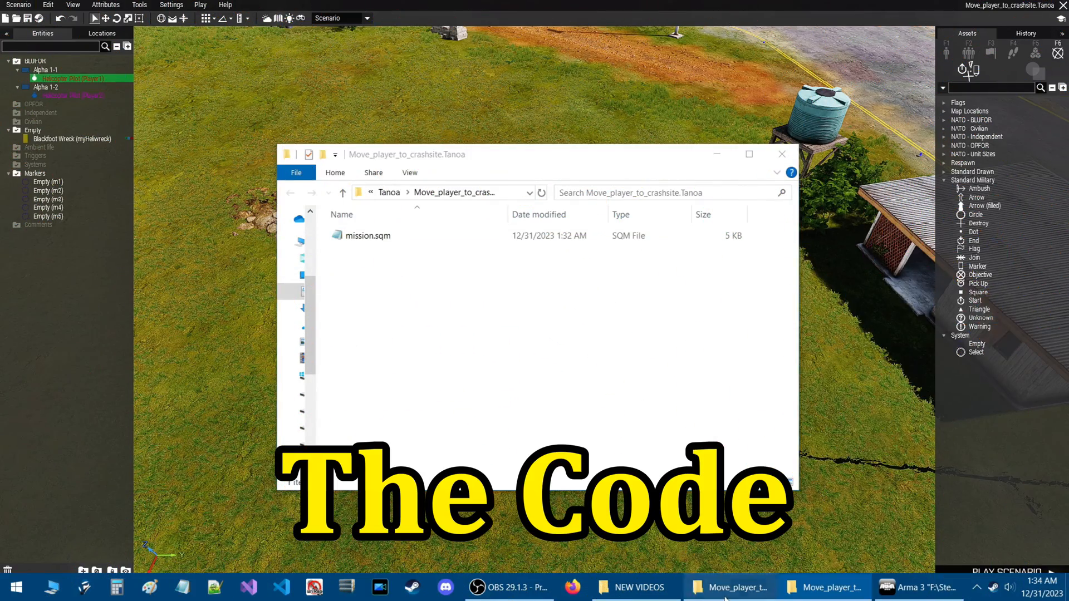
- Place initServer.sqf beside mission.sqm in the Move_player_to_crashsite.Tanoa folder
{"action": "left_click", "coordinate": [823, 587]}
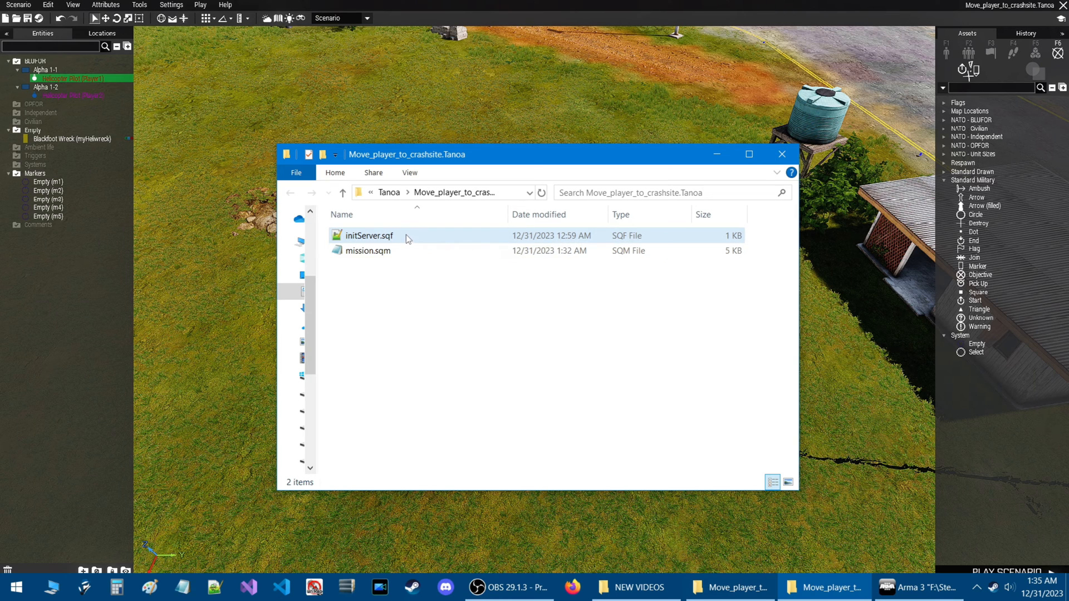
{"action": "mouse_move", "coordinate": [421, 240]}
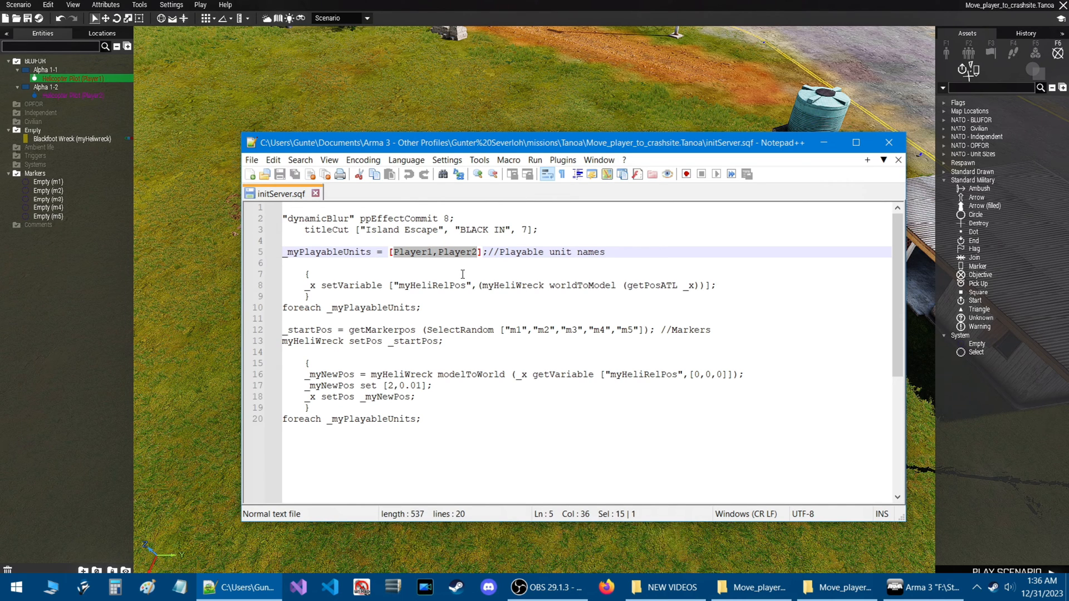
{"action": "mouse_move", "coordinate": [499, 279]}
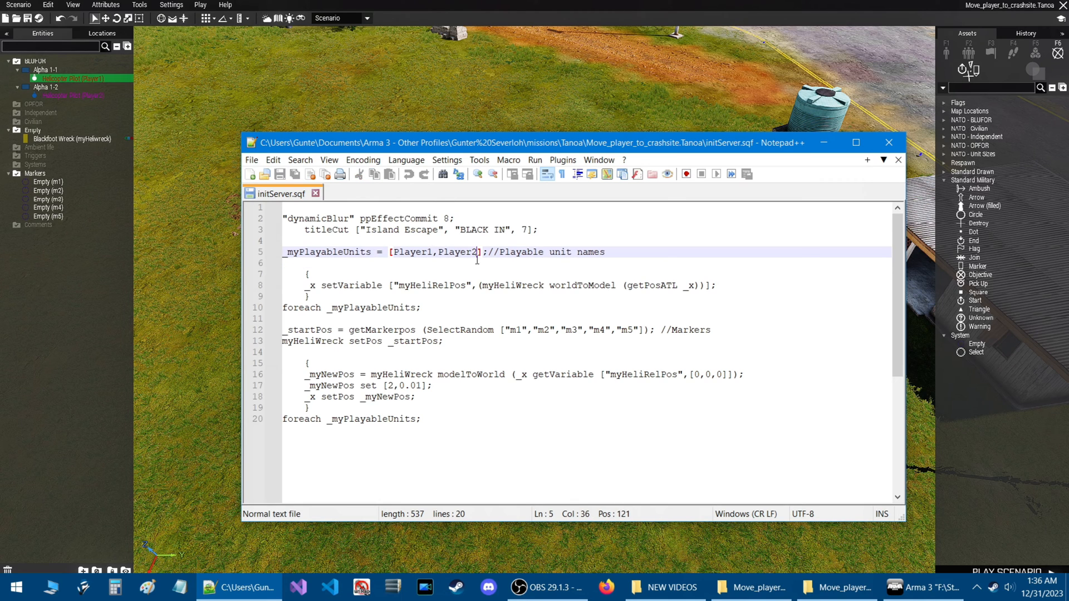
- Review line 5's _myPlayableUnits array listing Player1 and Player2 in initServer.sqf
{"action": "type", "text": ","}
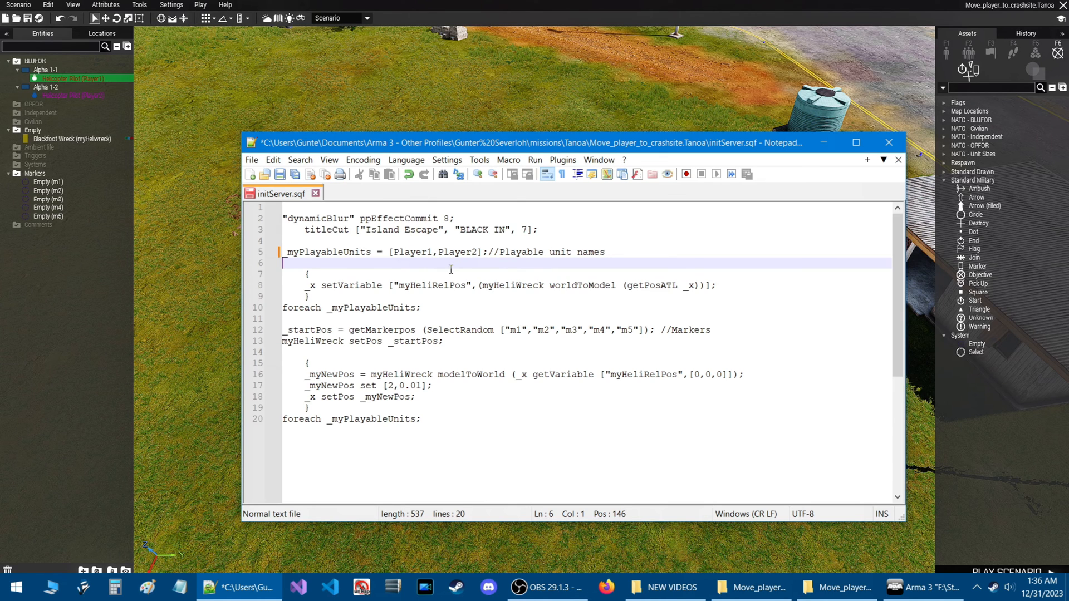
- Check the myHeliWreck and getMarkerPos lines, then return to the Eden Editor crash site
{"action": "scroll", "scroll_direction": "down", "scroll_amount": 3}
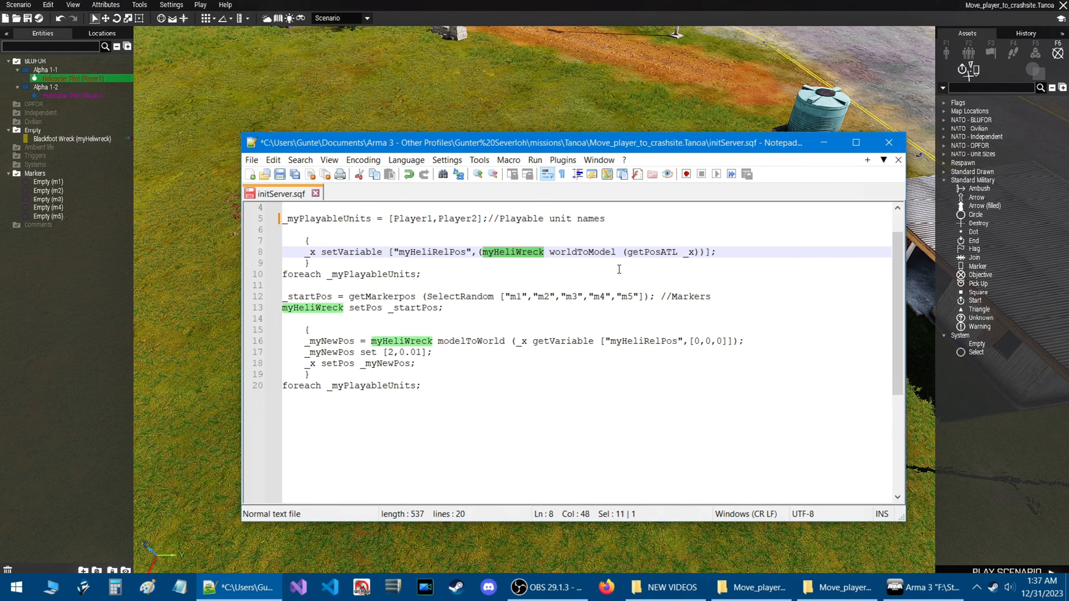
{"action": "mouse_move", "coordinate": [288, 303]}
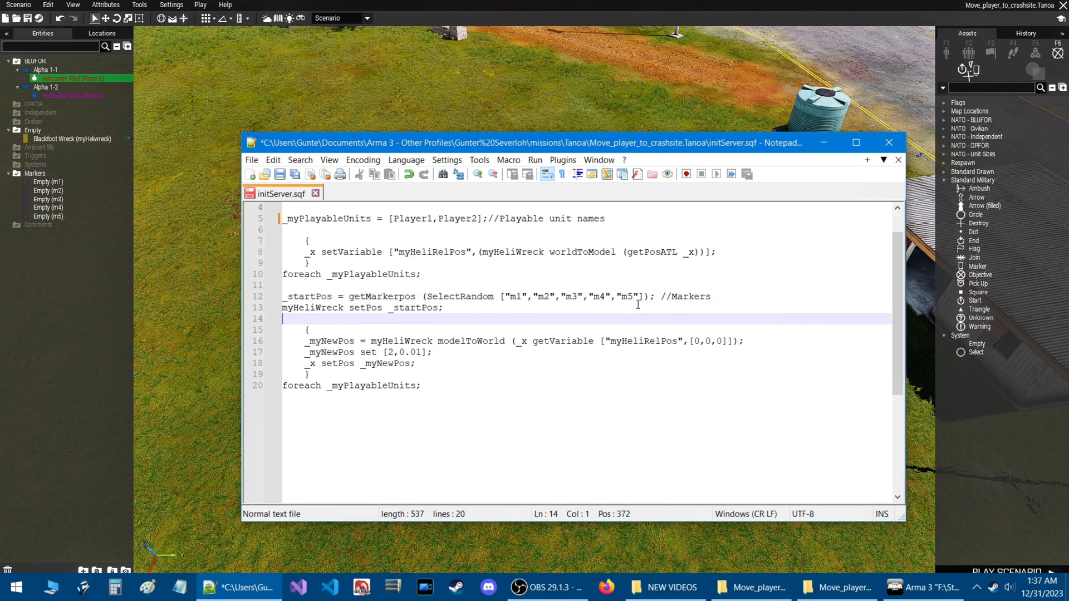
{"action": "left_click", "coordinate": [637, 296]}
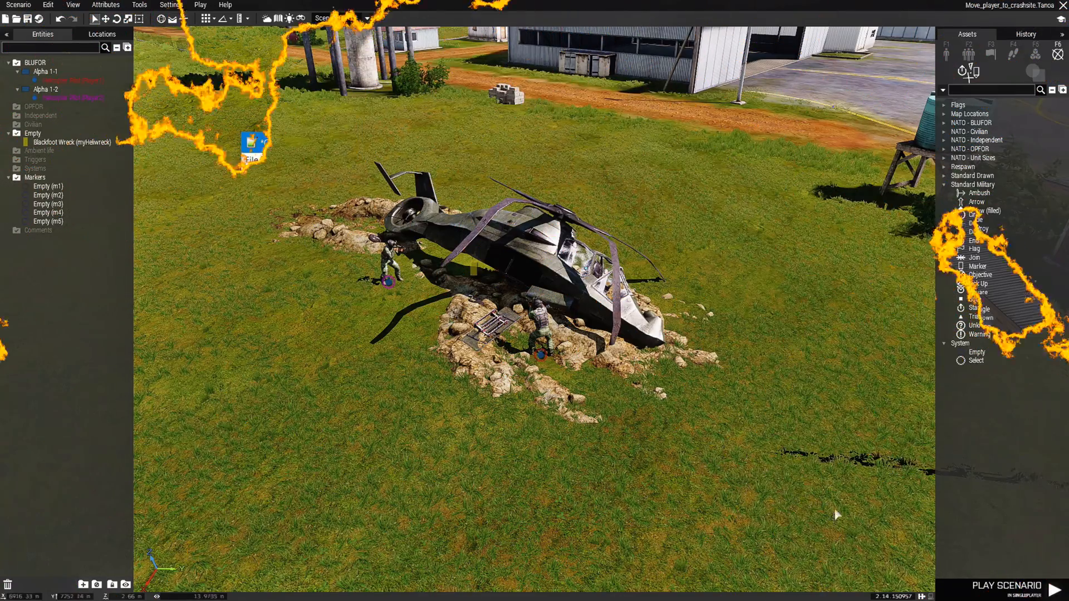
- Play the scenario and locate the player's spawn beside the Blackfoot wreck on the map
{"action": "left_click", "coordinate": [1007, 585]}
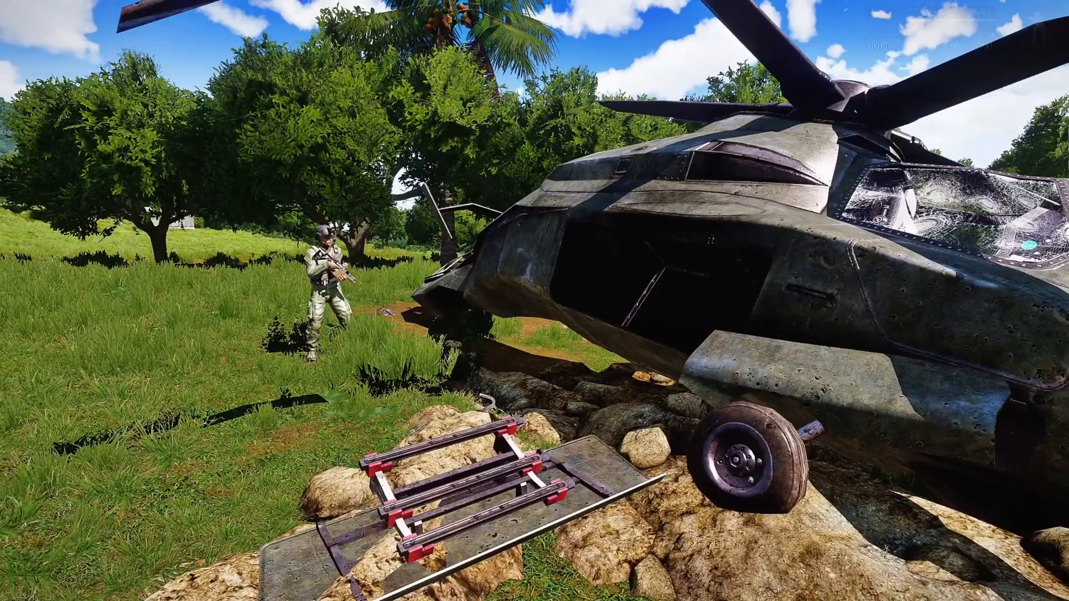
{"action": "key", "text": "m"}
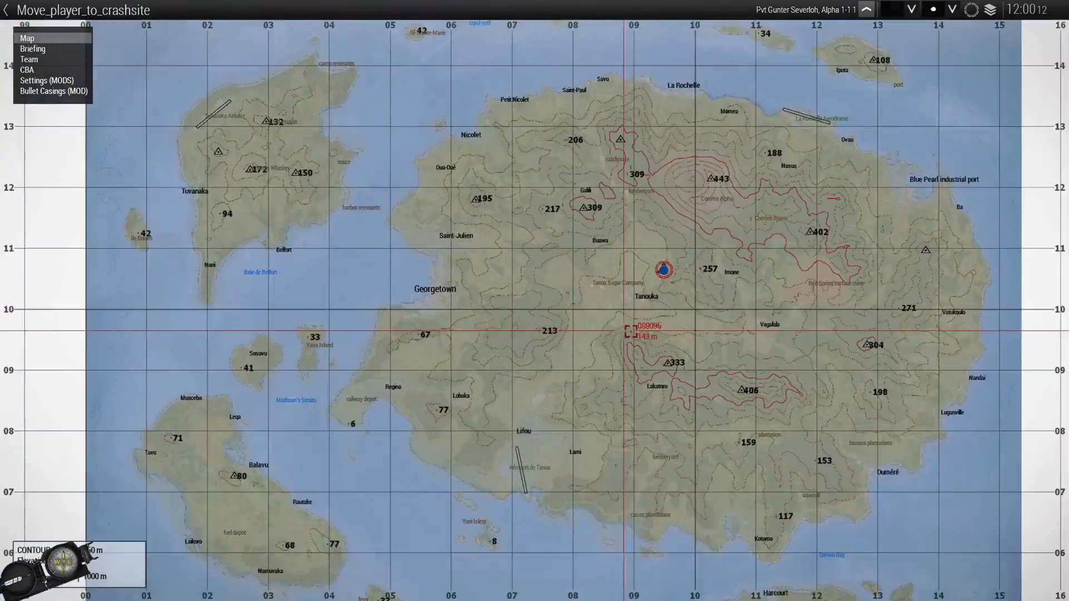
{"action": "scroll", "scroll_direction": "up", "scroll_amount": 3}
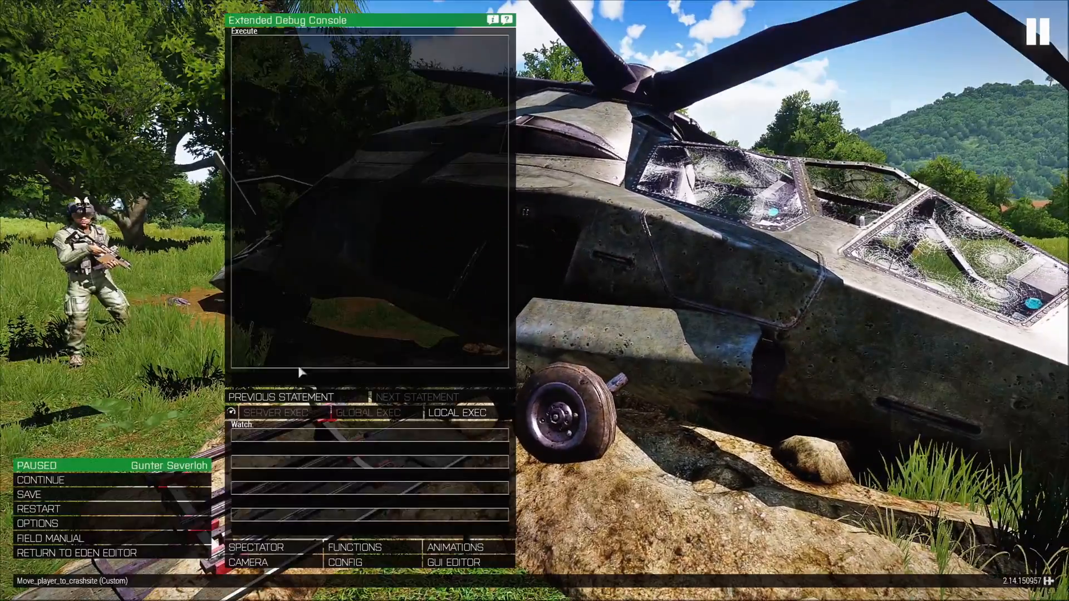
- Restart the mission and check the new crash site near Tanoa's northwestern airfield on the map
{"action": "left_click", "coordinate": [73, 553]}
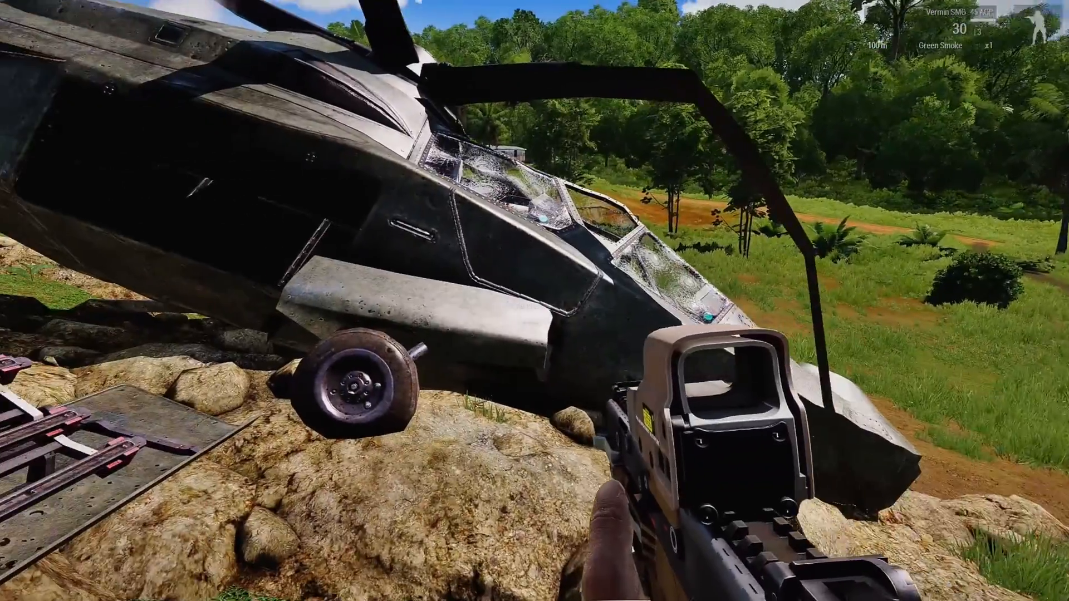
{"action": "key", "text": "M"}
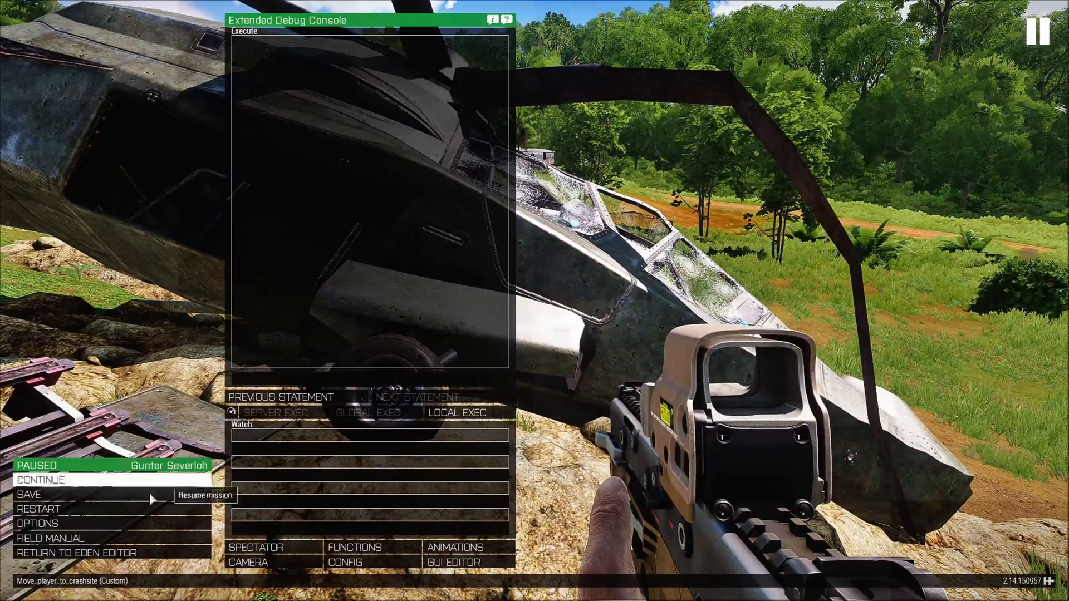
{"action": "left_click", "coordinate": [39, 509]}
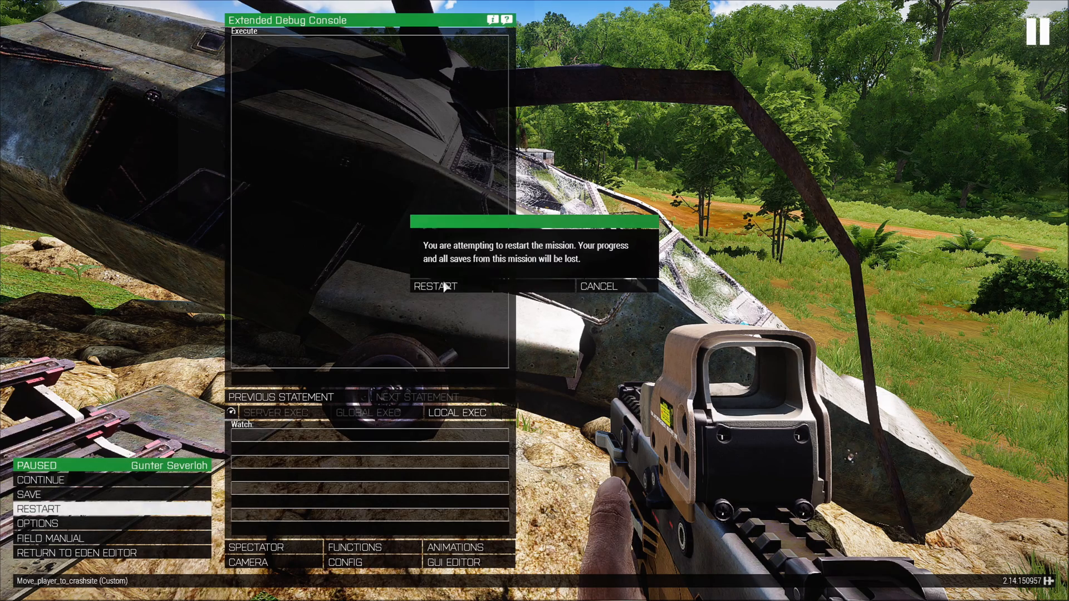
{"action": "left_click", "coordinate": [436, 286]}
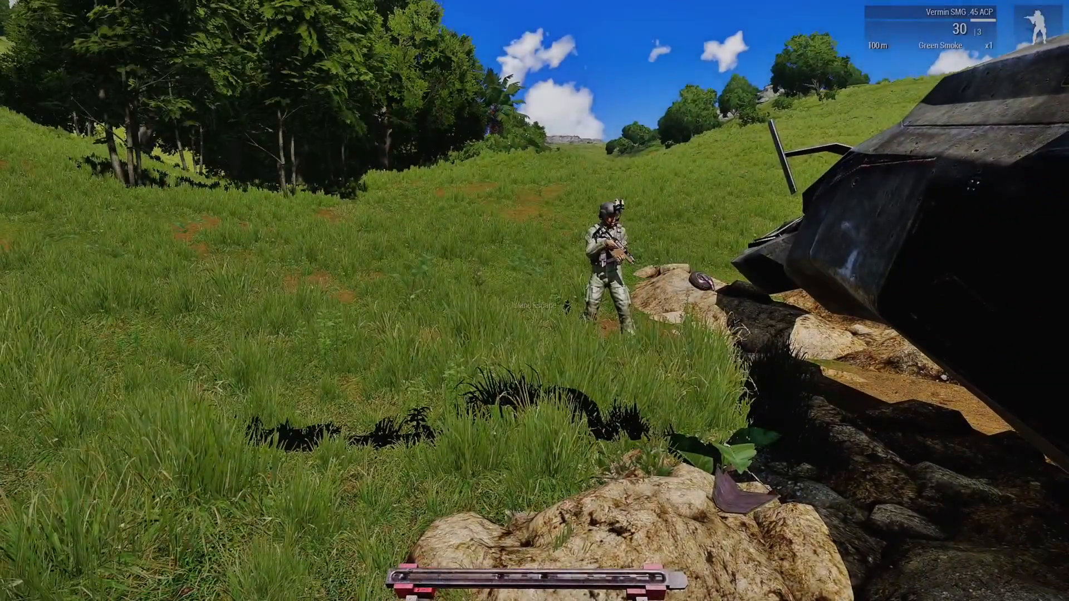
{"action": "key", "text": "m"}
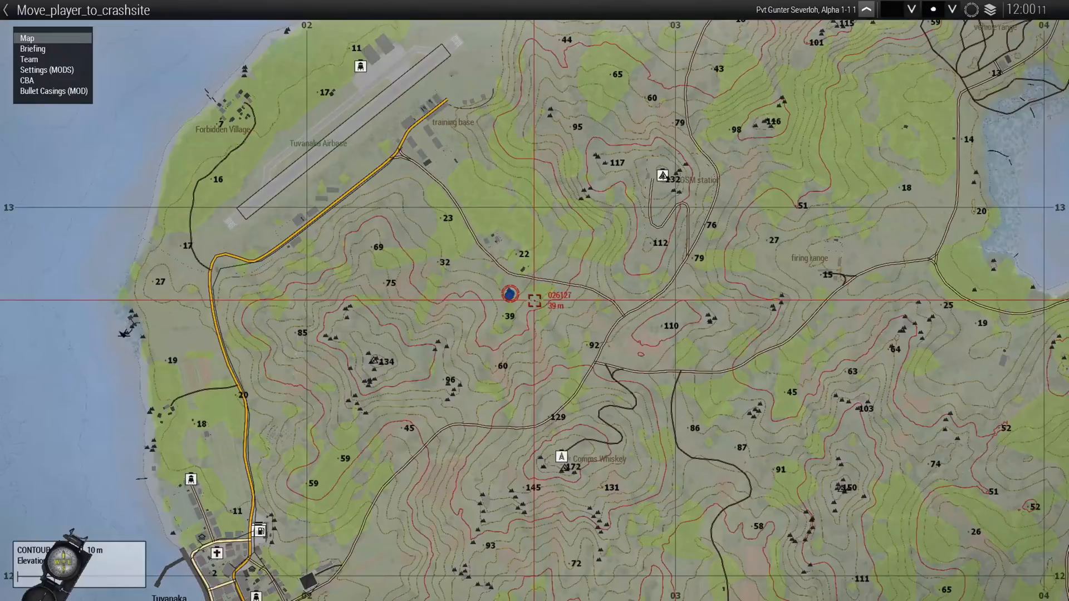
- Restart again and confirm the crash site moved to a southeastern island north of Lijnhaven airfield
{"action": "scroll", "scroll_direction": "down", "scroll_amount": 3}
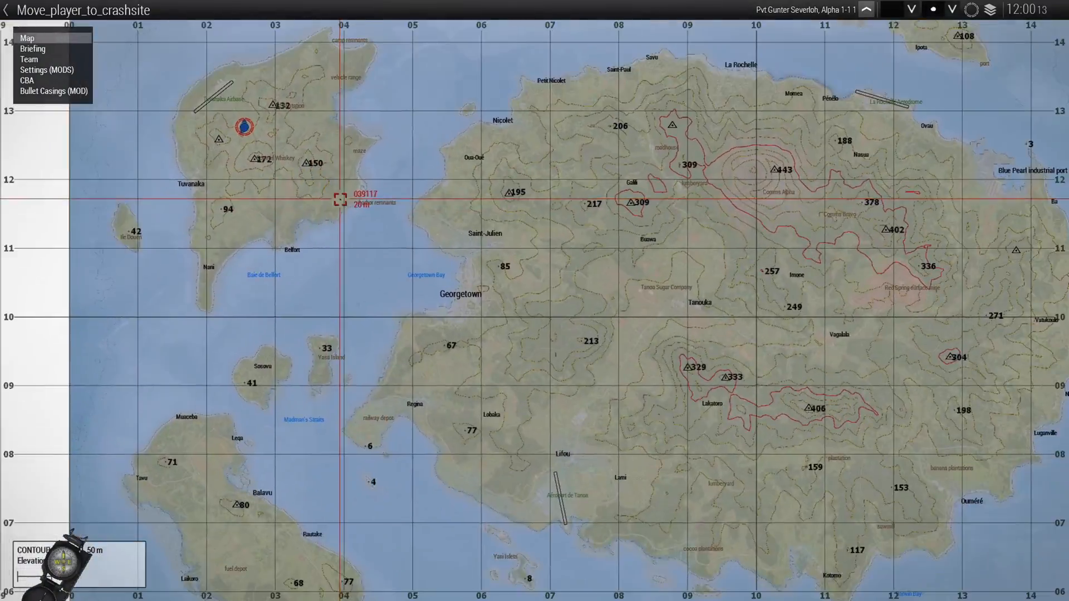
{"action": "left_click", "coordinate": [27, 38]}
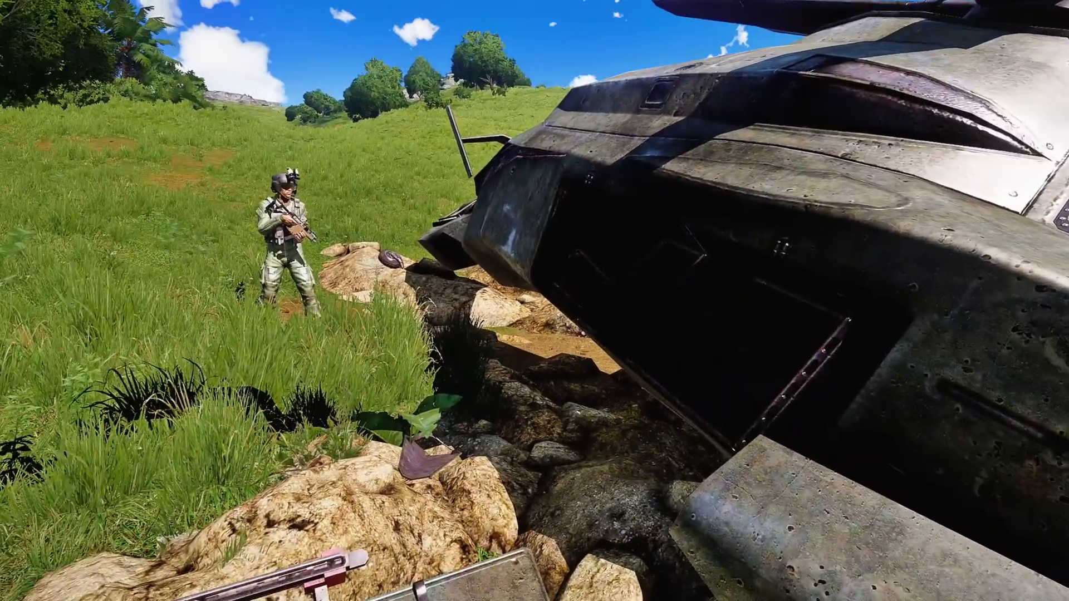
{"action": "left_click", "coordinate": [38, 509]}
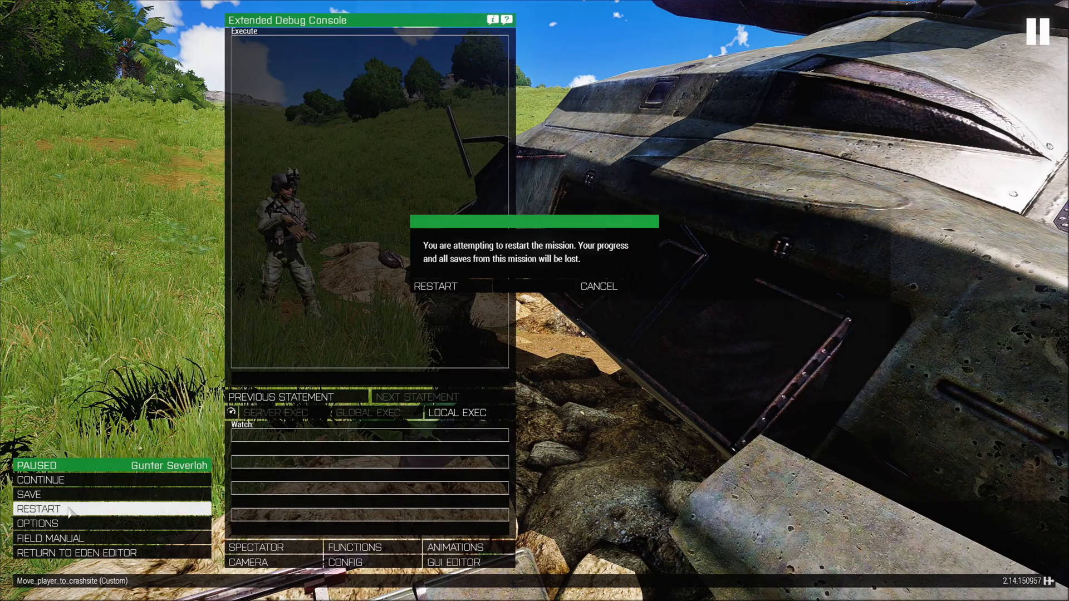
{"action": "left_click", "coordinate": [435, 286]}
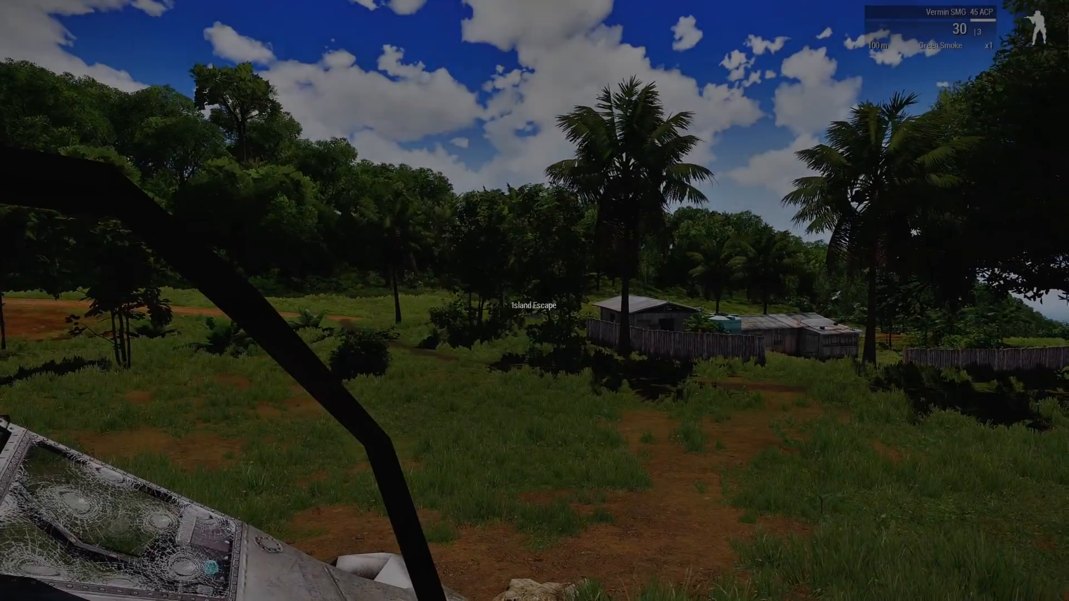
{"action": "key", "text": "m"}
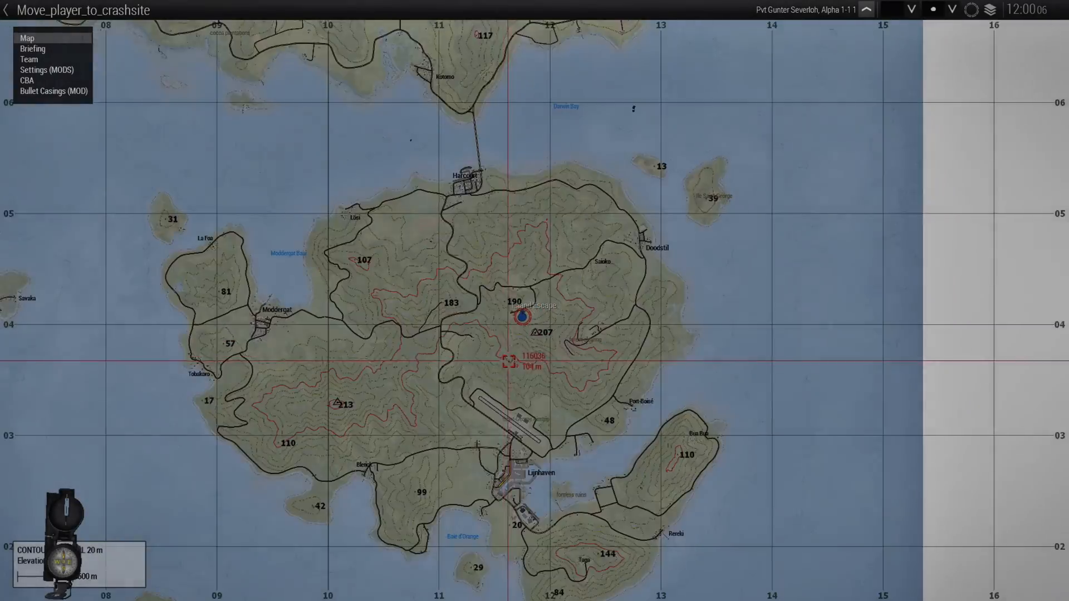